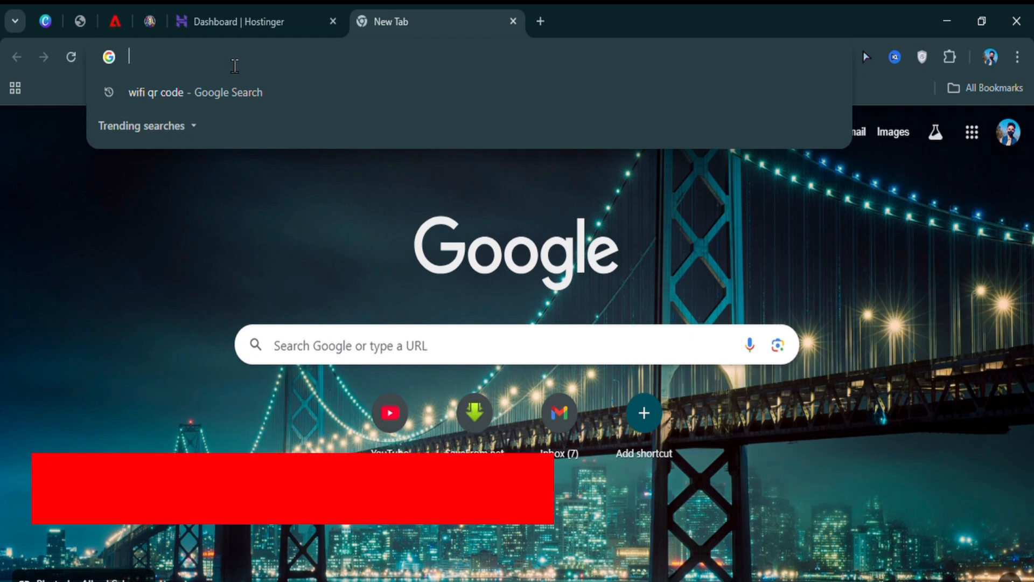
Search for 'bing webmaster' and reach the Bing sign-in page
{"action": "type", "text": "bing webmaster"}
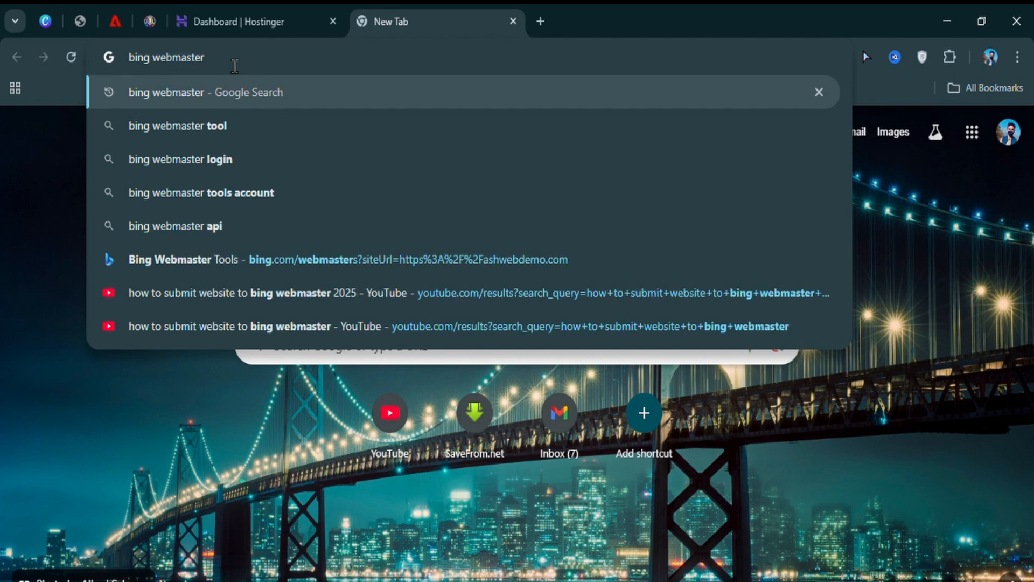
{"action": "key", "text": "Return"}
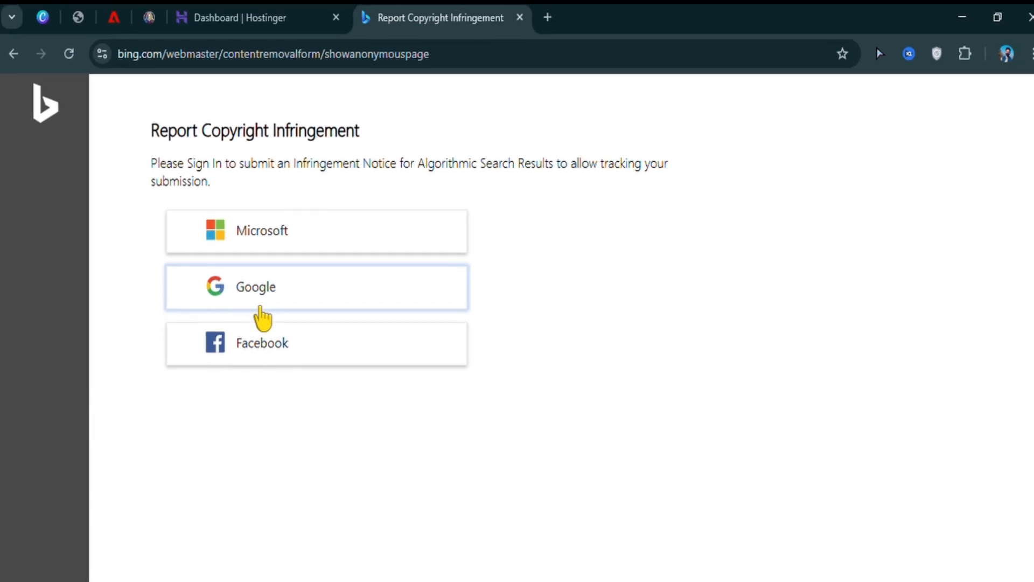
Sign in with the Google account and allow sharing details with bing.com
{"action": "left_click", "coordinate": [316, 286]}
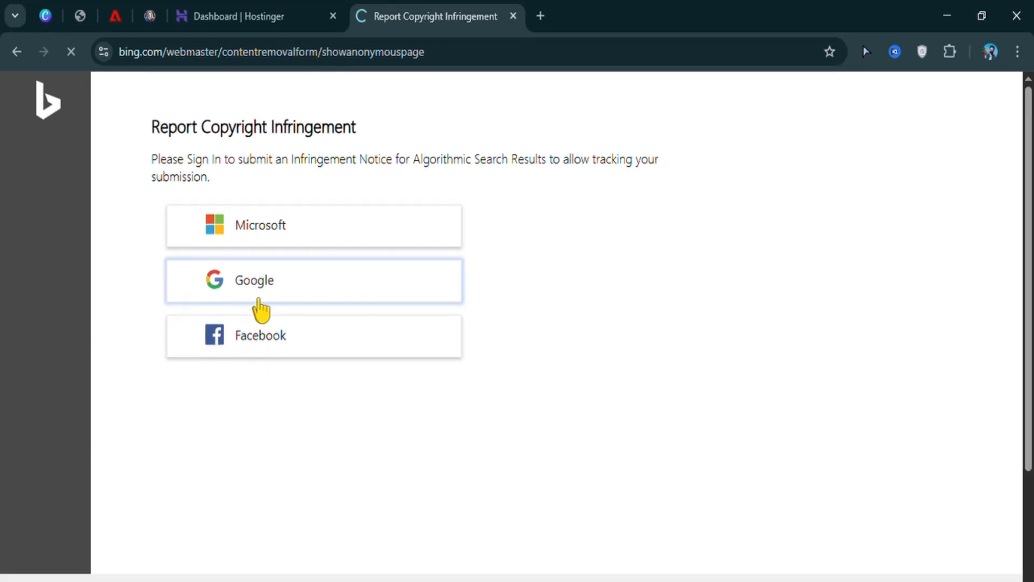
{"action": "left_click", "coordinate": [313, 280]}
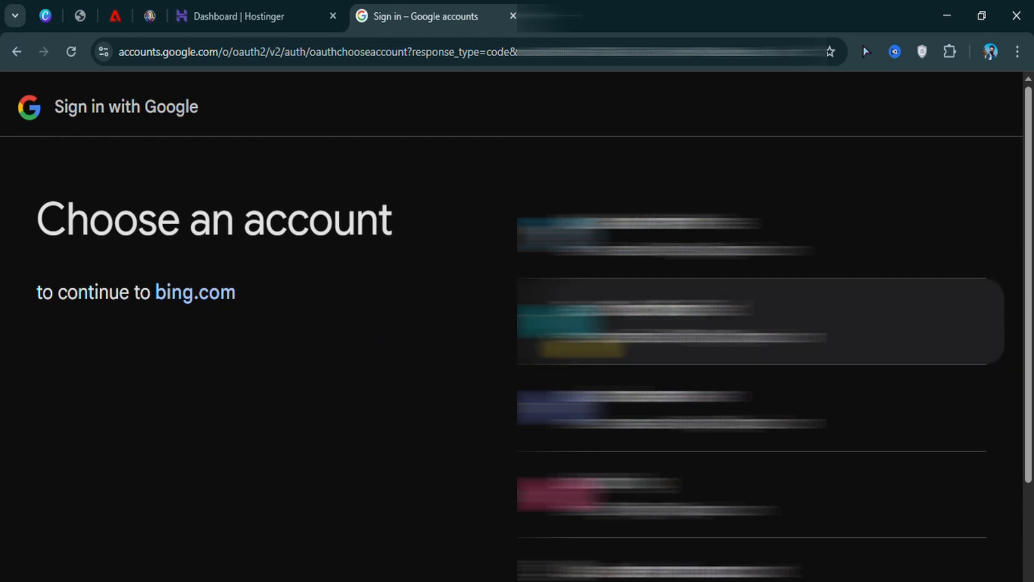
{"action": "scroll", "scroll_direction": "down", "scroll_amount": 3}
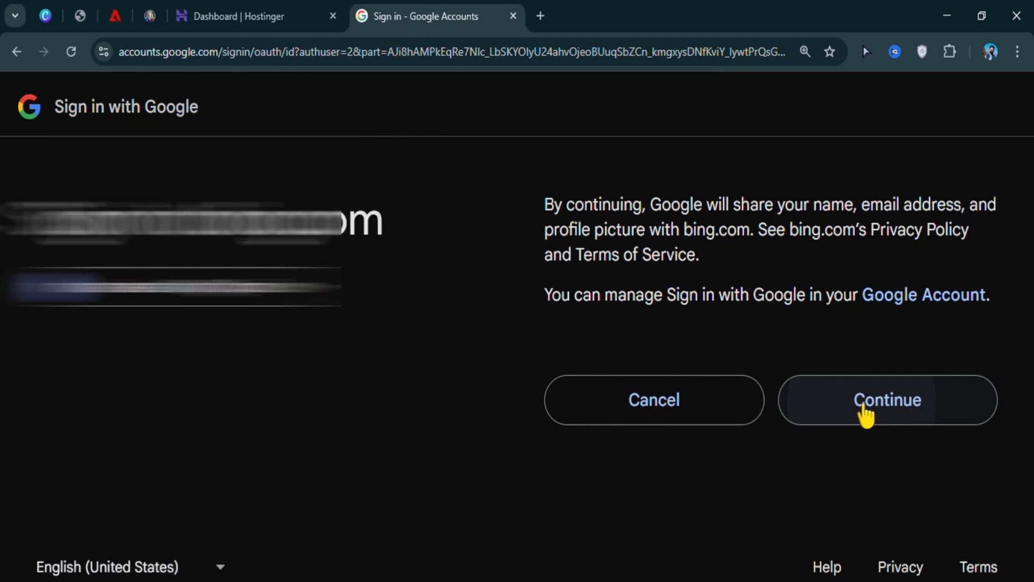
{"action": "left_click", "coordinate": [887, 400]}
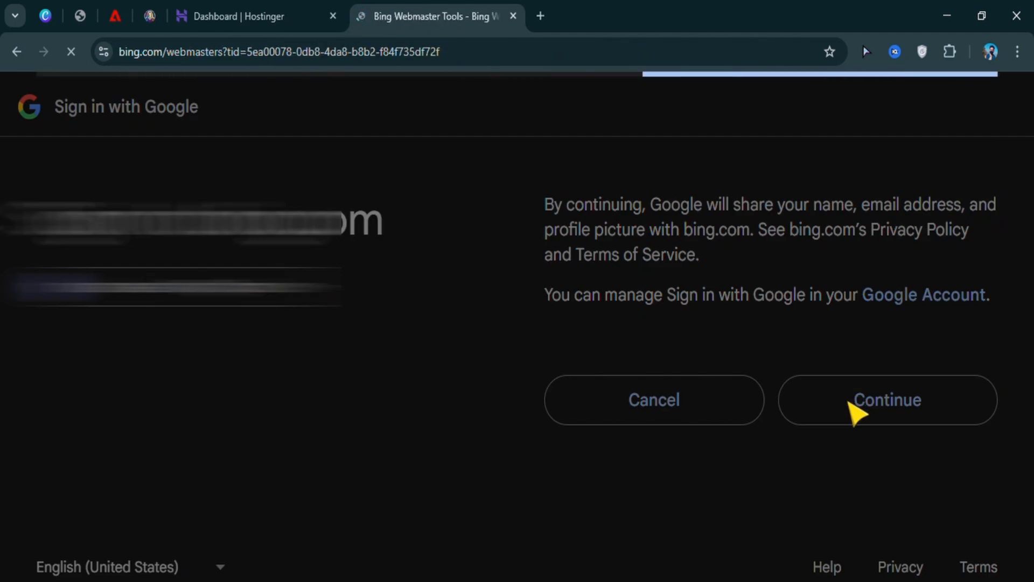
{"action": "left_click", "coordinate": [887, 399]}
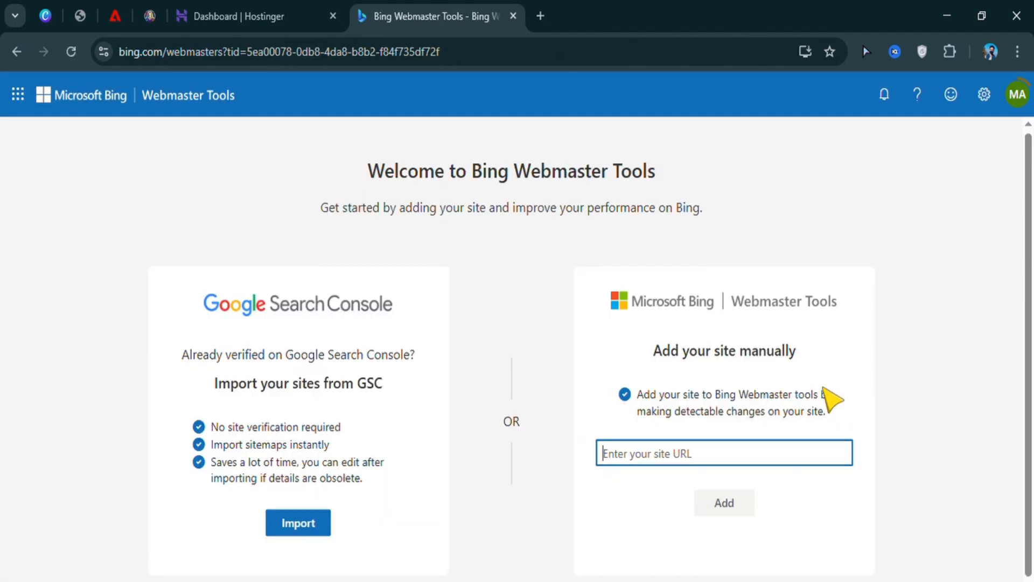
{"action": "scroll", "scroll_direction": "down", "scroll_amount": 3}
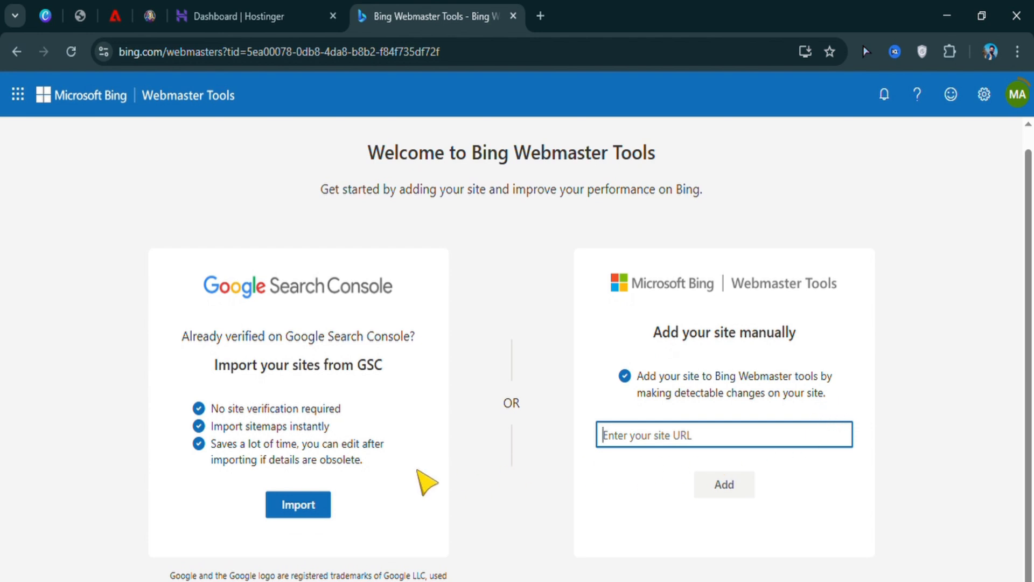
{"action": "mouse_move", "coordinate": [312, 324]}
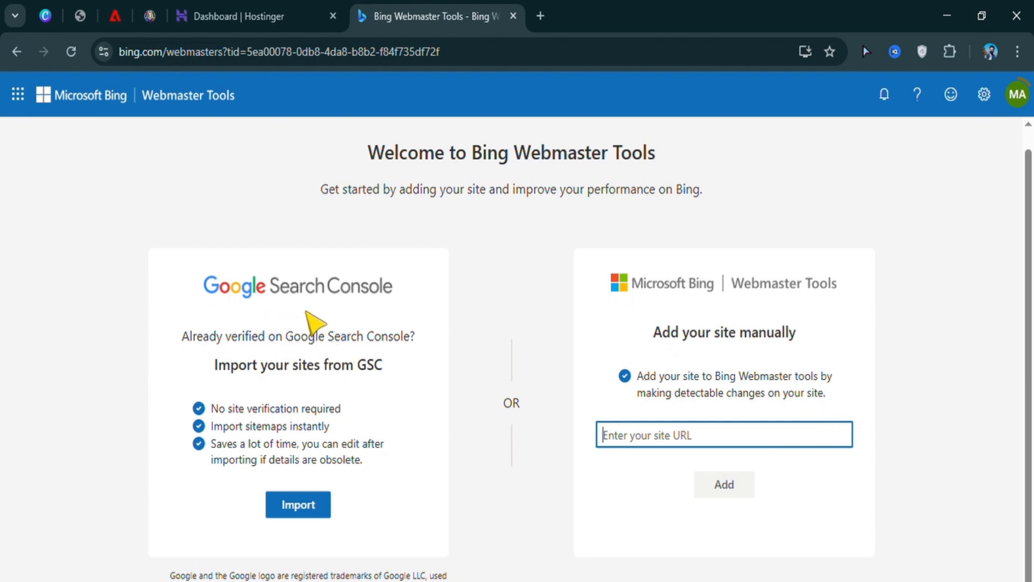
{"action": "mouse_move", "coordinate": [505, 454]}
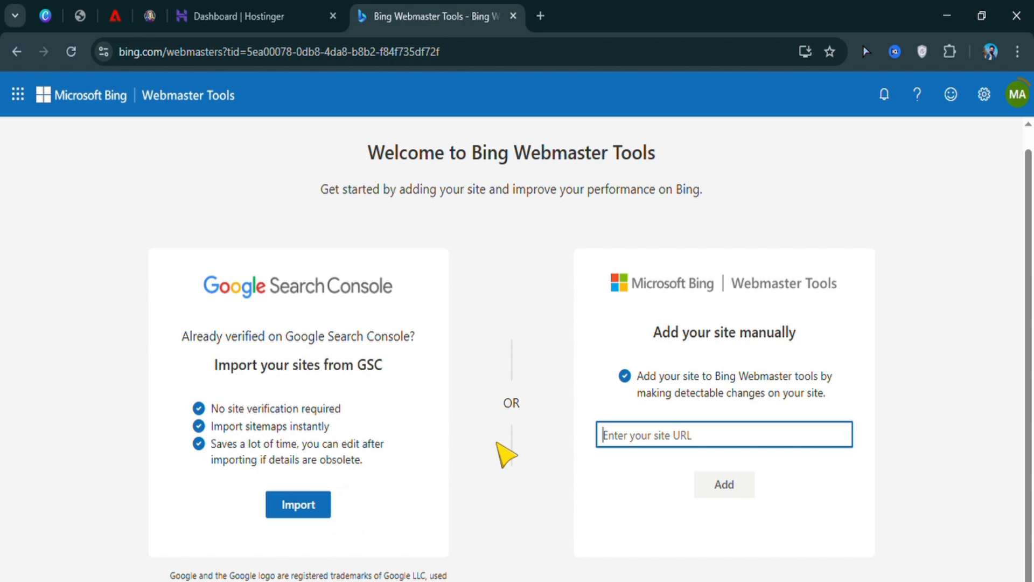
{"action": "mouse_move", "coordinate": [668, 314]}
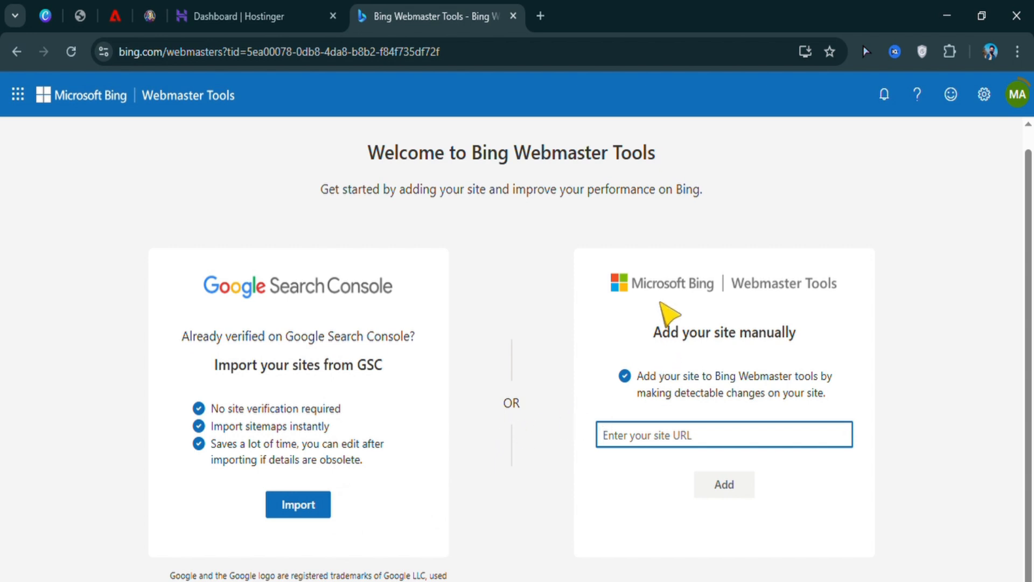
{"action": "mouse_move", "coordinate": [822, 311]}
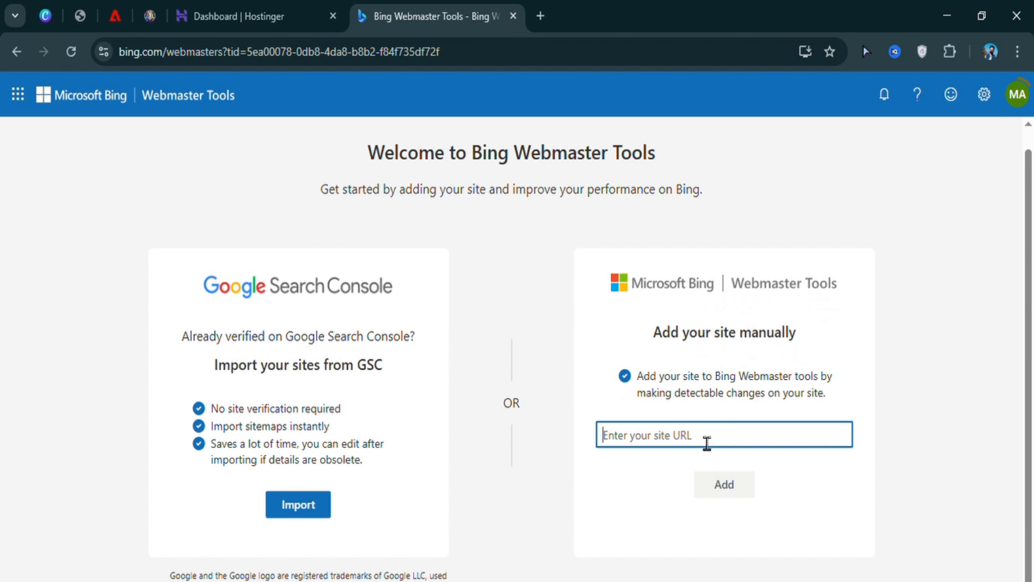
{"action": "type", "text": "https://as"}
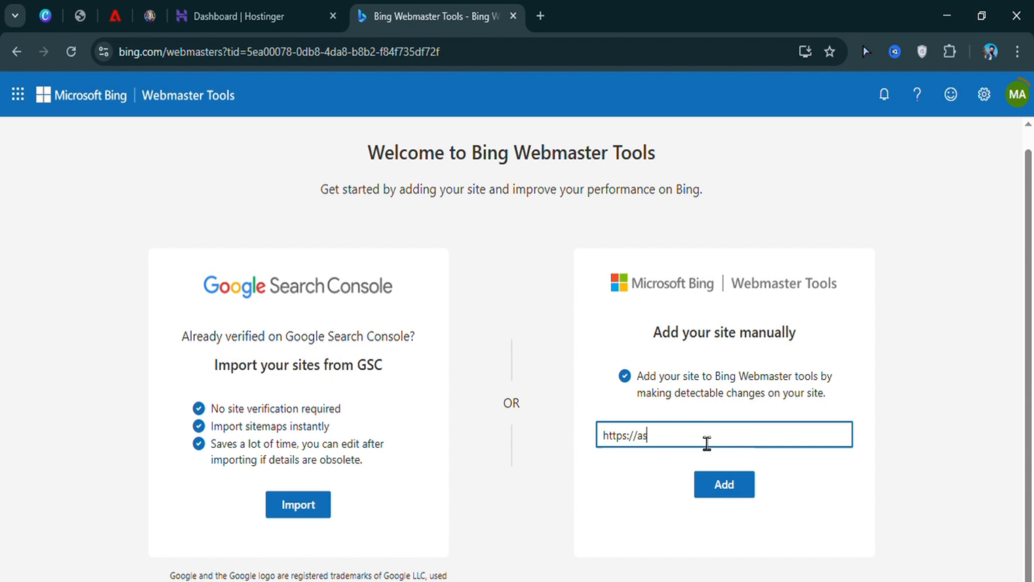
{"action": "type", "text": "hwebd"}
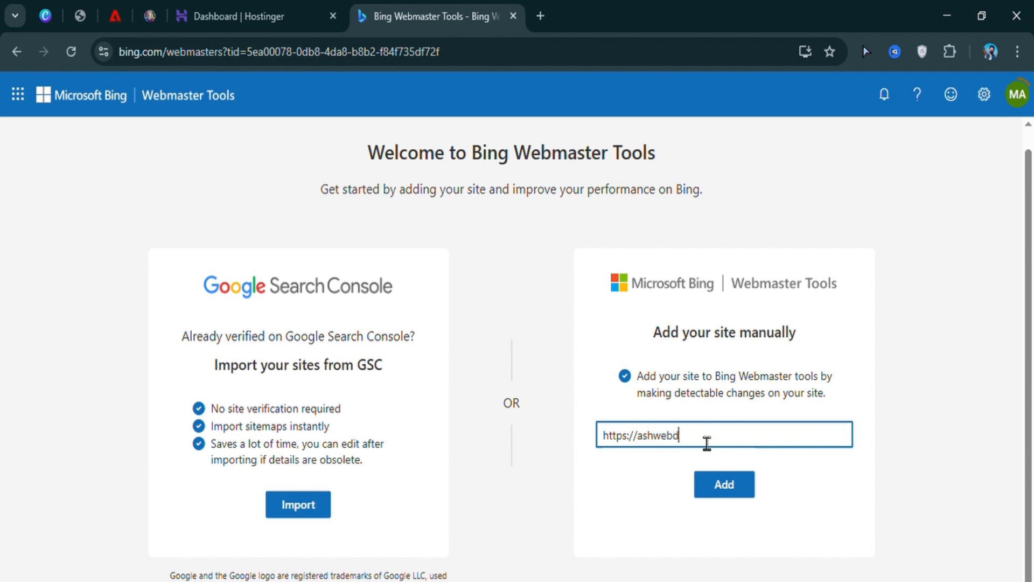
{"action": "type", "text": "emo.c"}
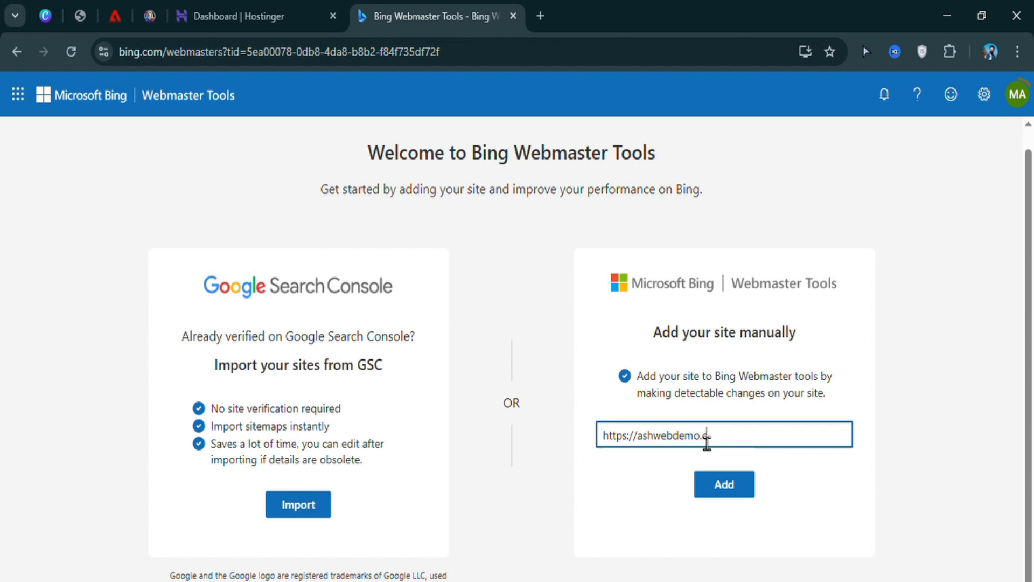
{"action": "type", "text": "om"}
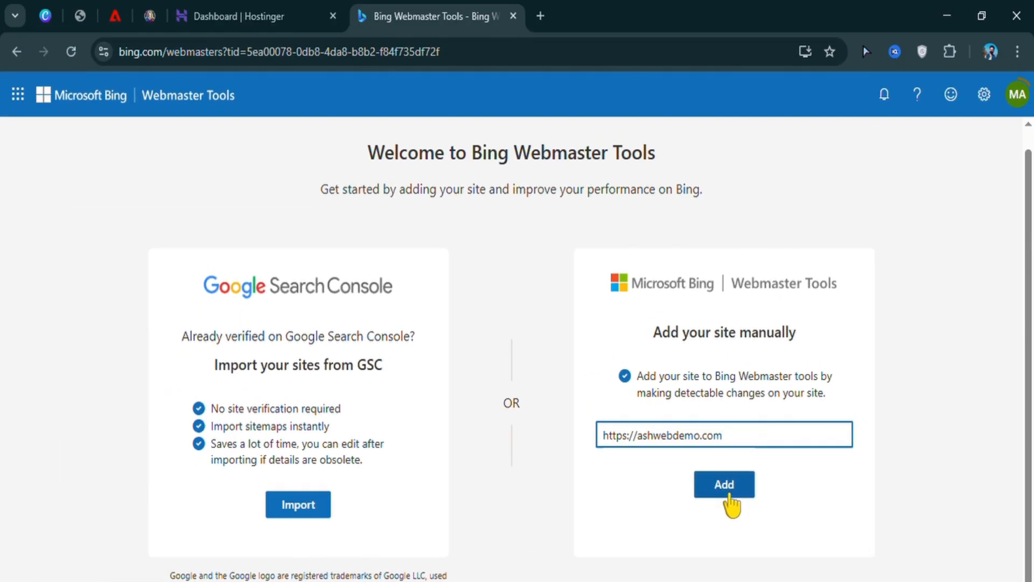
{"action": "left_click", "coordinate": [723, 484]}
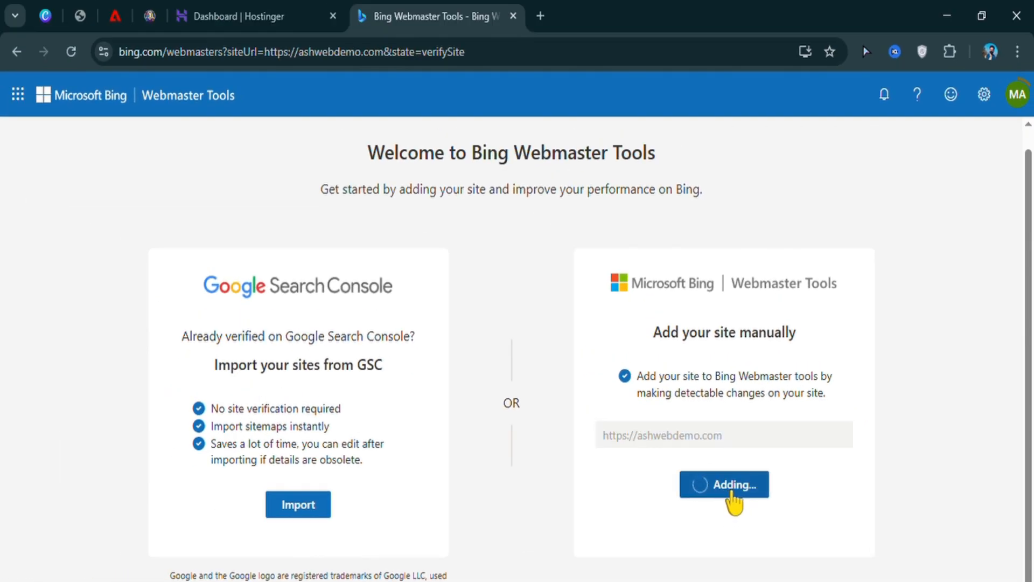
{"action": "left_click", "coordinate": [723, 484]}
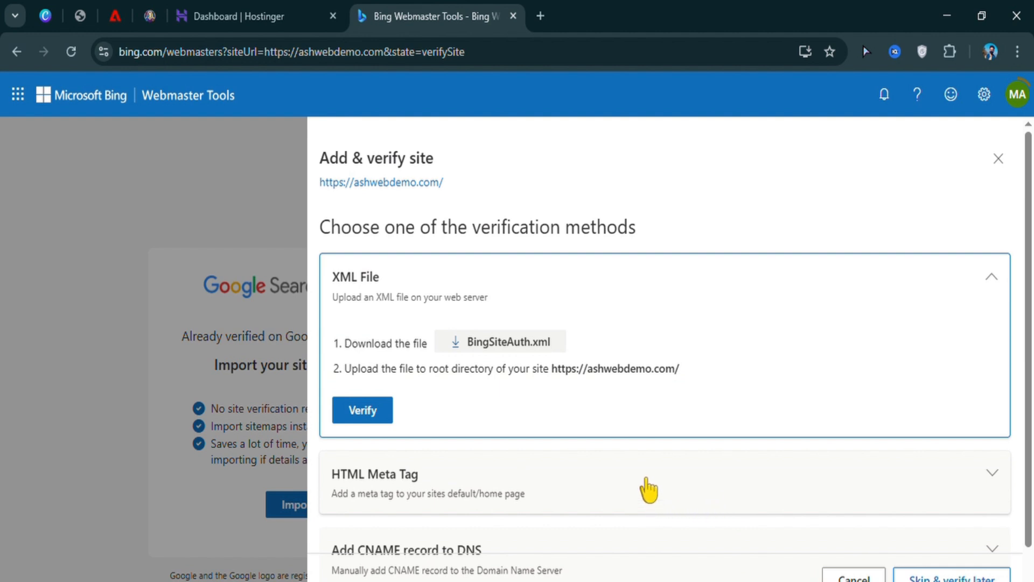
{"action": "mouse_move", "coordinate": [409, 179]}
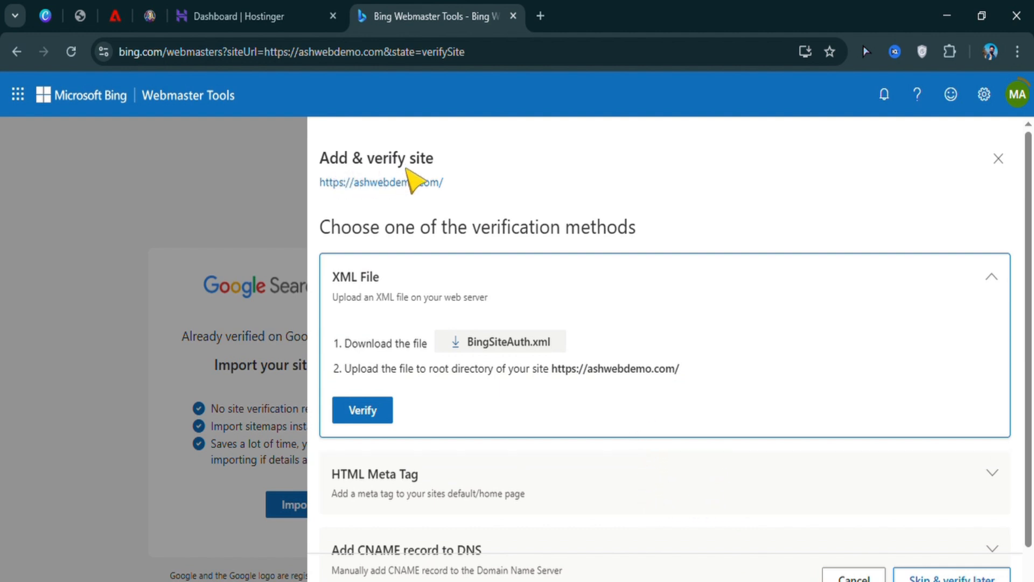
{"action": "mouse_move", "coordinate": [343, 227]}
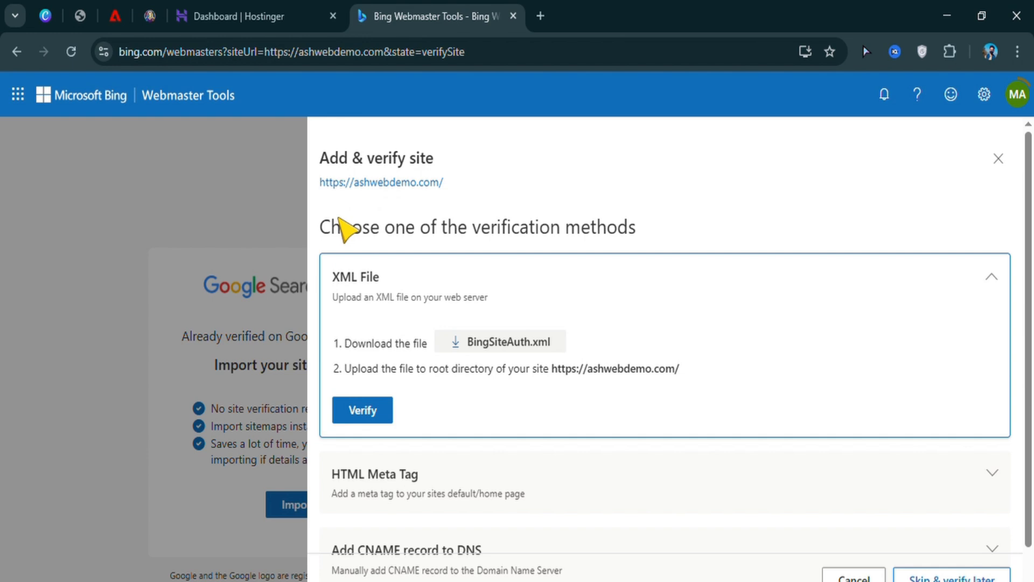
{"action": "mouse_move", "coordinate": [345, 258]}
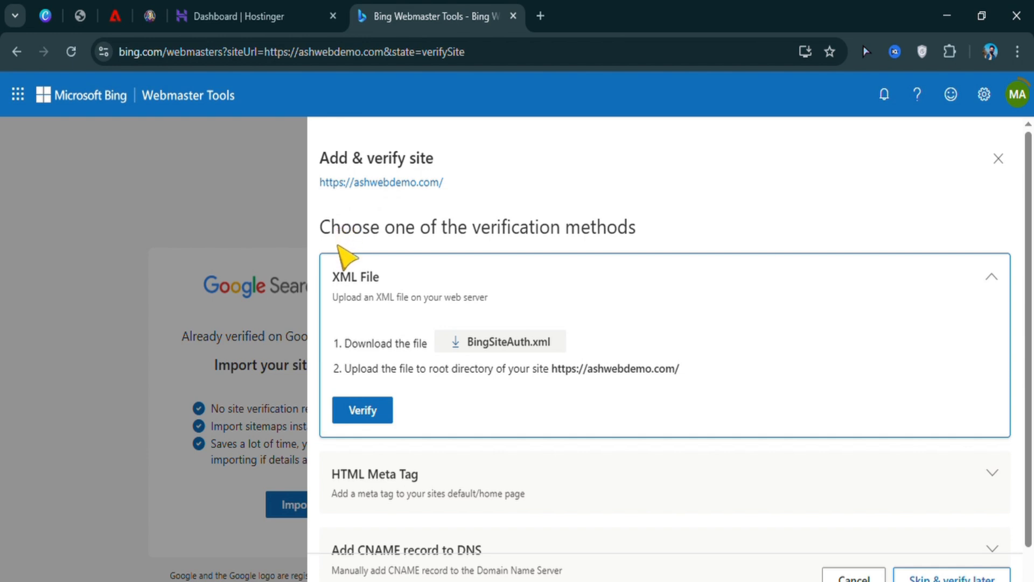
{"action": "mouse_move", "coordinate": [539, 264]}
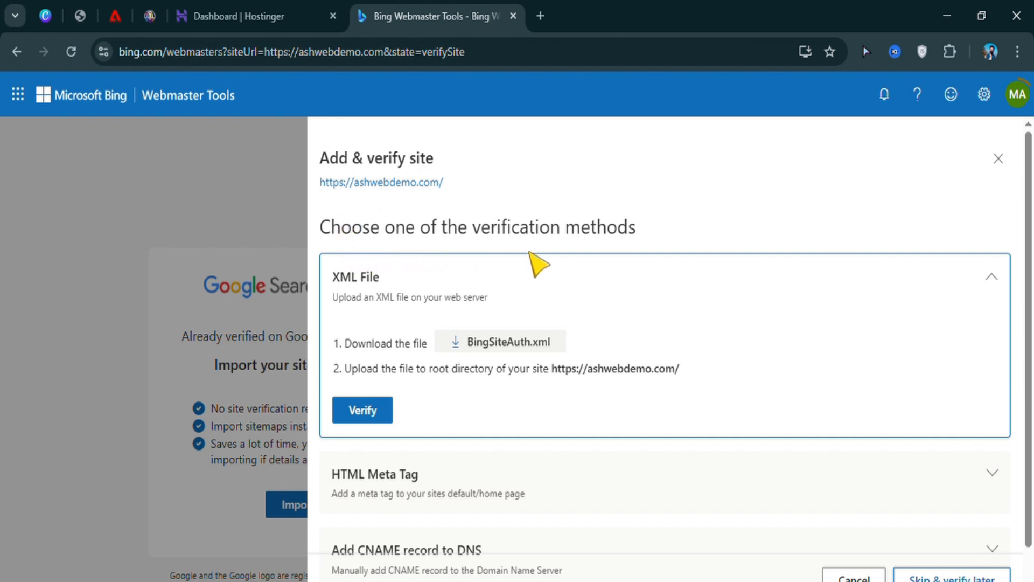
{"action": "mouse_move", "coordinate": [338, 310]}
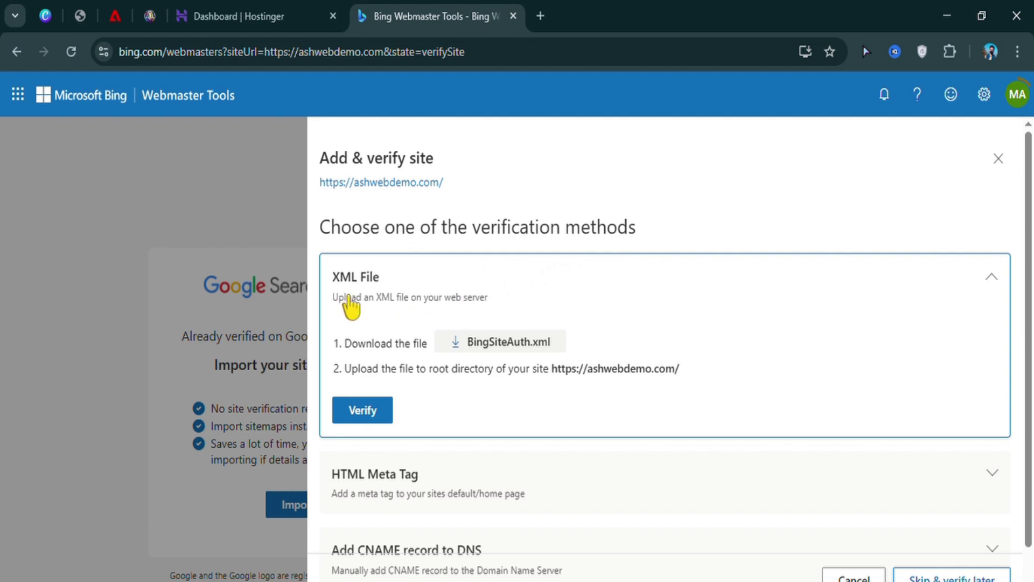
Download the BingSiteAuth.xml file from the XML File verification method
{"action": "scroll", "scroll_direction": "down", "scroll_amount": 3}
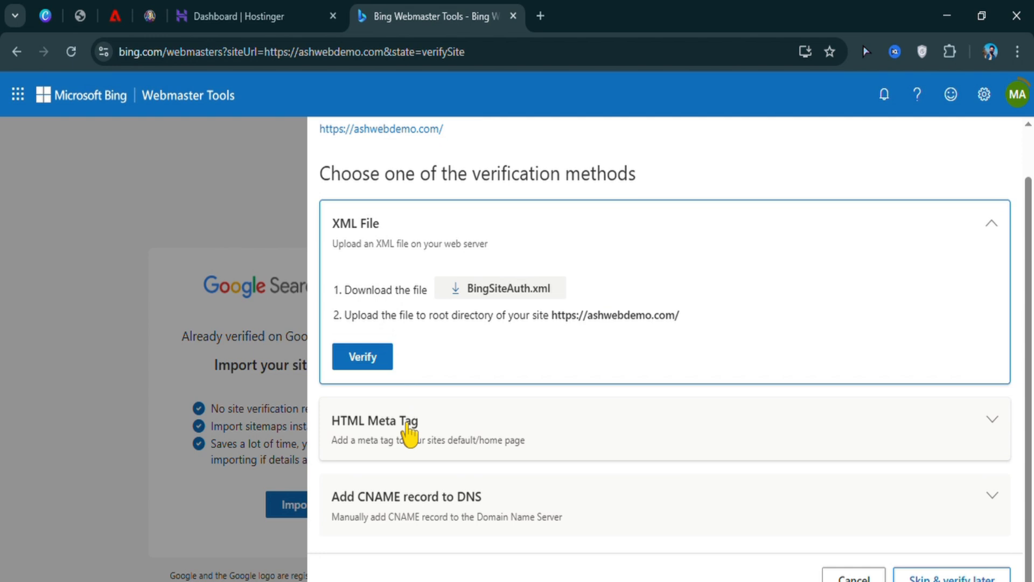
{"action": "mouse_move", "coordinate": [361, 443]}
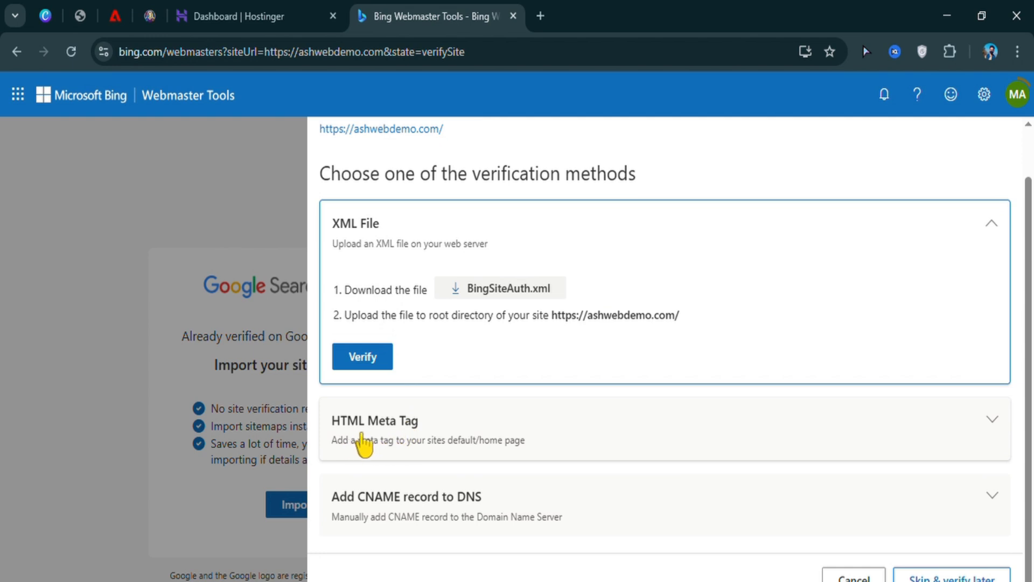
{"action": "mouse_move", "coordinate": [409, 490]}
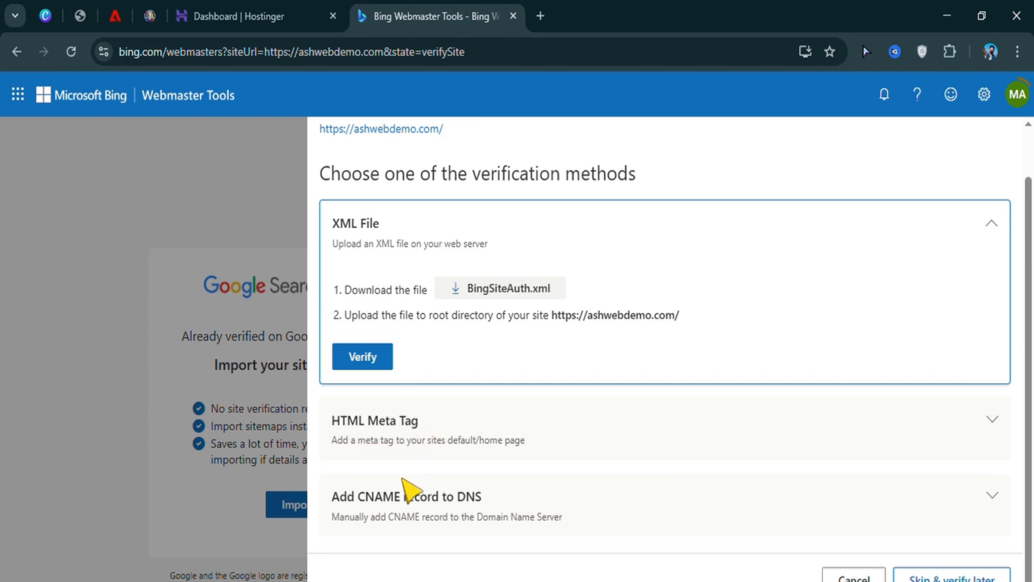
{"action": "mouse_move", "coordinate": [388, 524]}
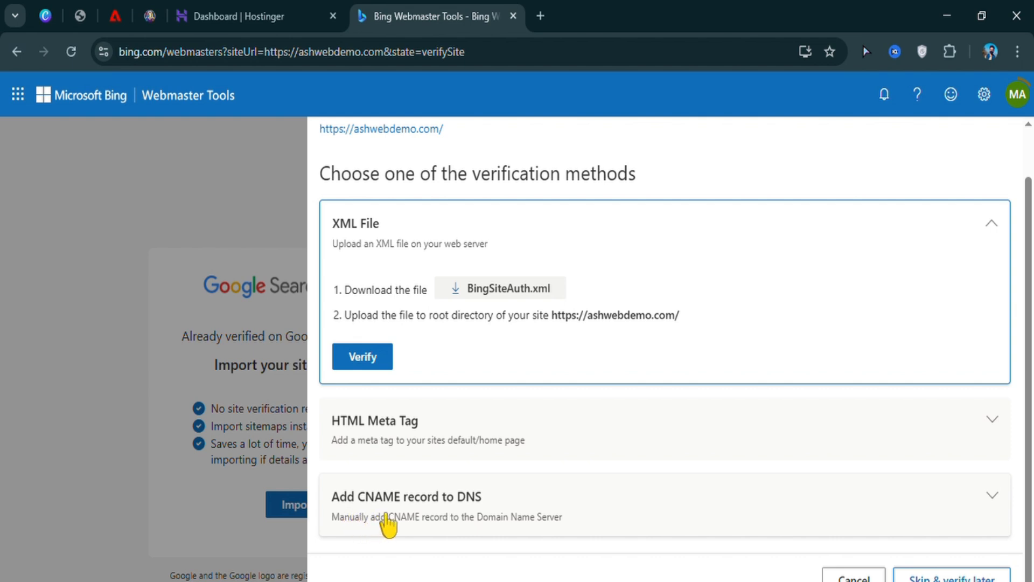
{"action": "mouse_move", "coordinate": [476, 521]}
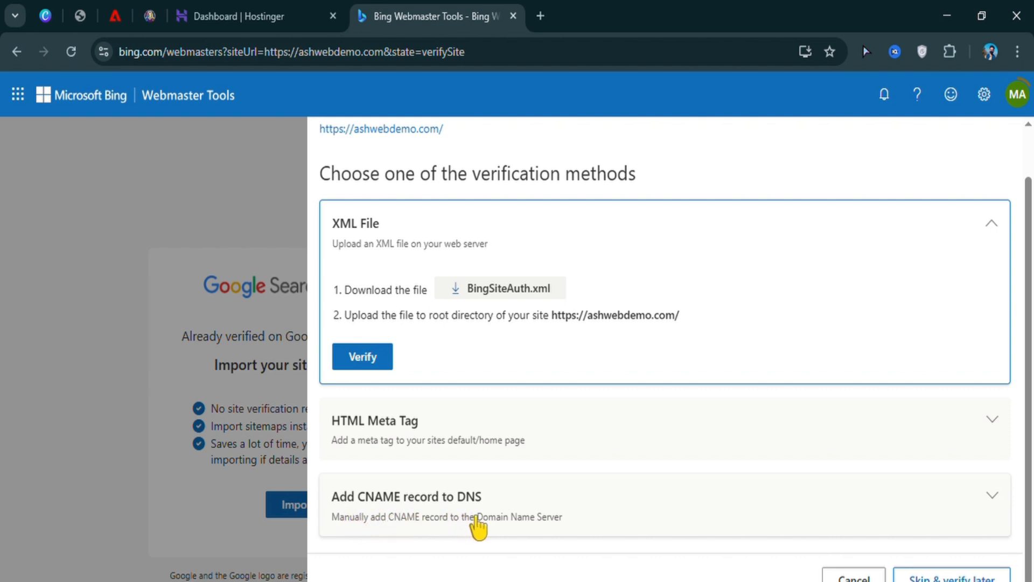
{"action": "scroll", "scroll_direction": "up", "scroll_amount": 3}
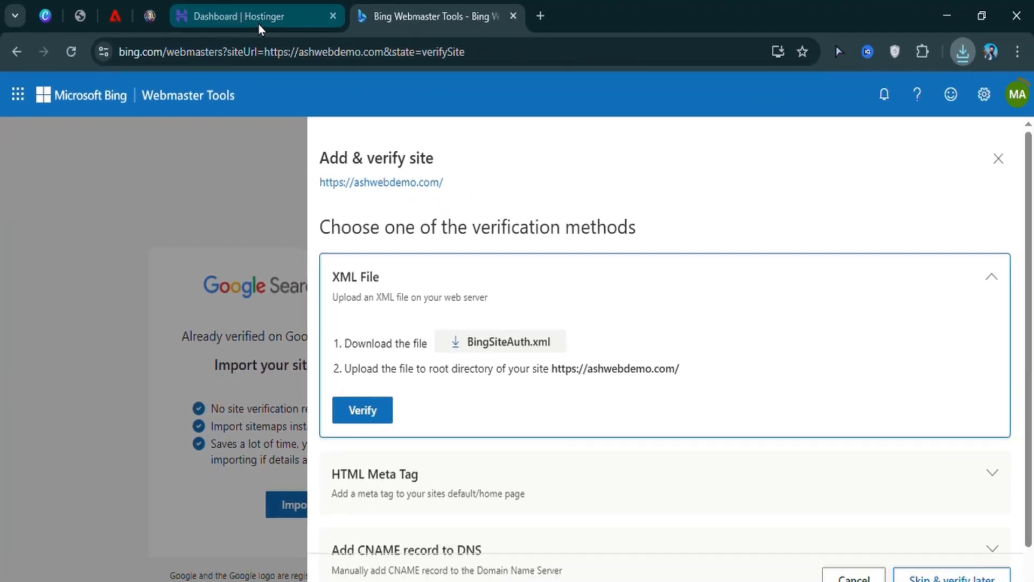
Switch to the Hostinger dashboard and launch the site's File Manager
{"action": "left_click", "coordinate": [250, 16]}
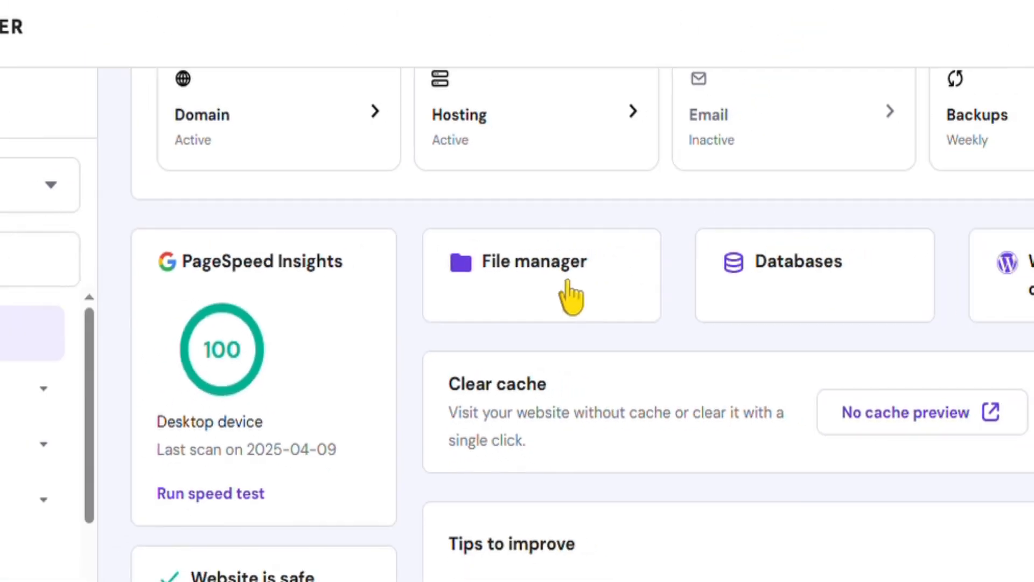
{"action": "left_click", "coordinate": [534, 275]}
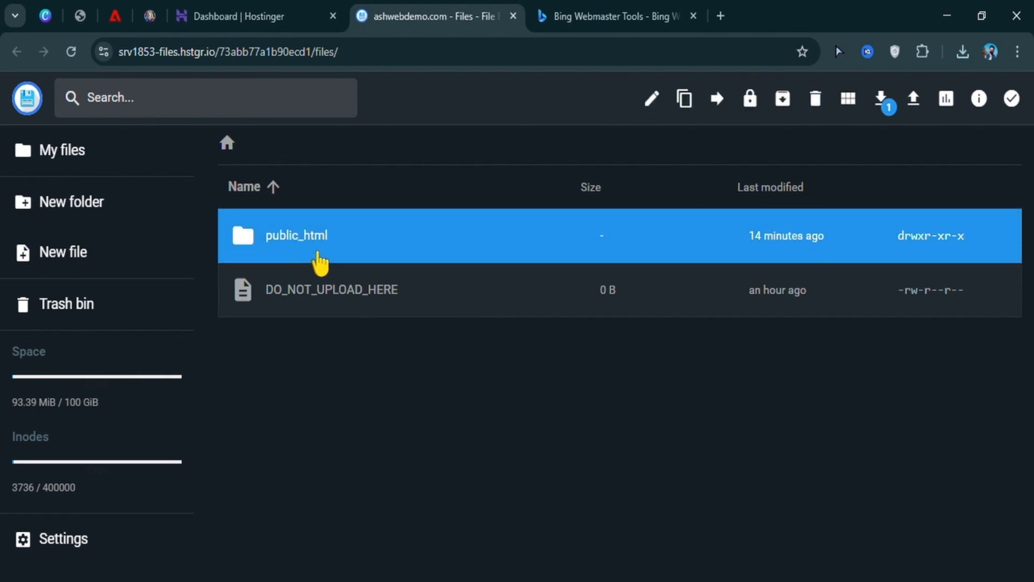
Upload BingSiteAuth.xml into the public_html folder
{"action": "double_click", "coordinate": [296, 235]}
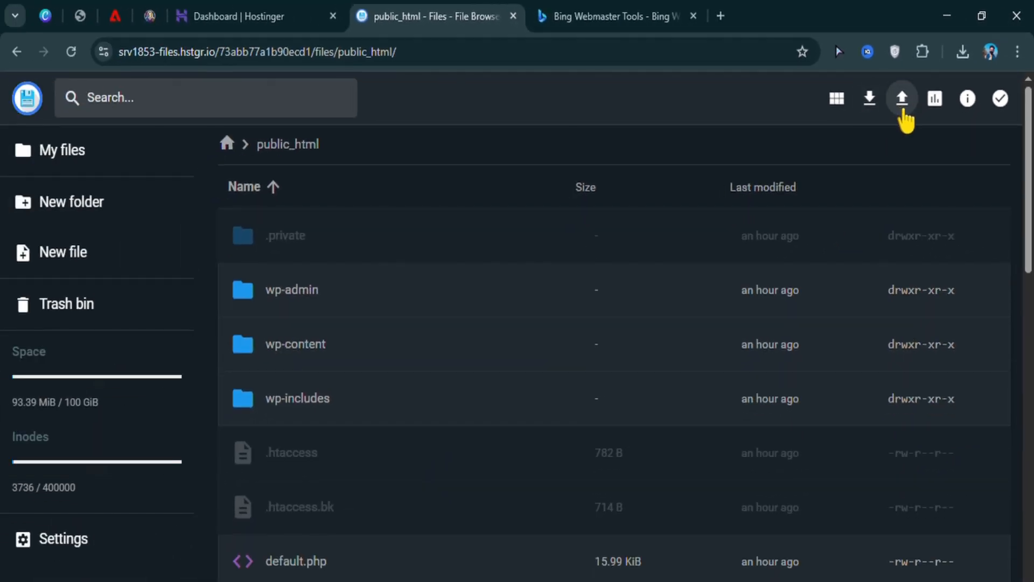
{"action": "left_click", "coordinate": [901, 97]}
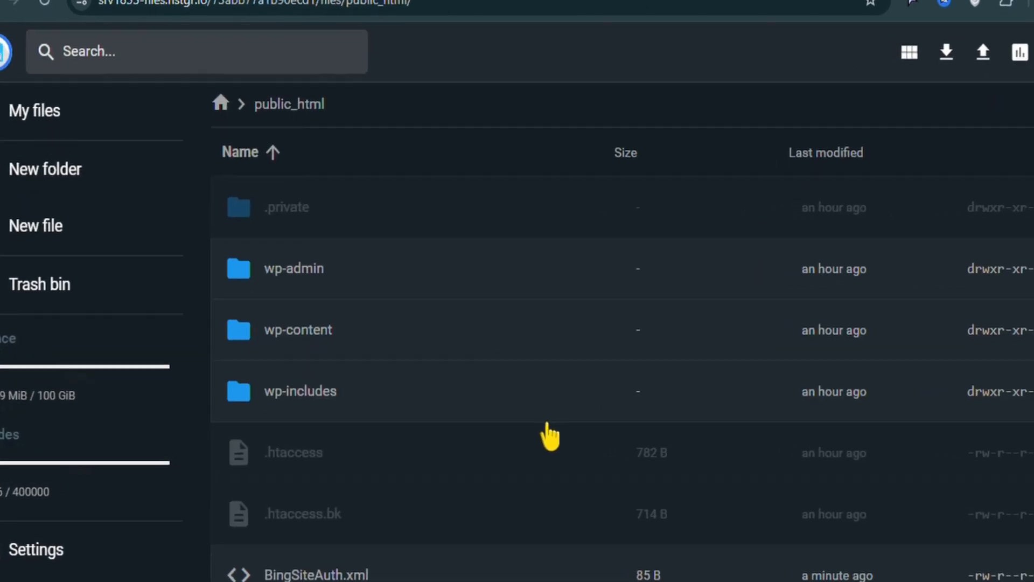
{"action": "scroll", "scroll_direction": "down", "scroll_amount": 3}
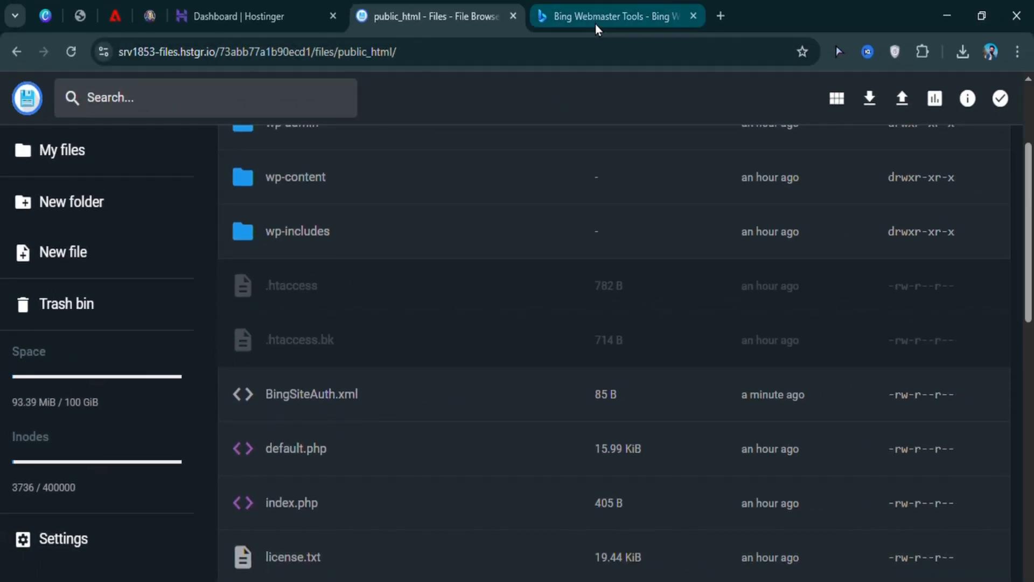
Verify ashwebdemo.com in Bing and dismiss the success message to reach the dashboard
{"action": "left_click", "coordinate": [616, 16]}
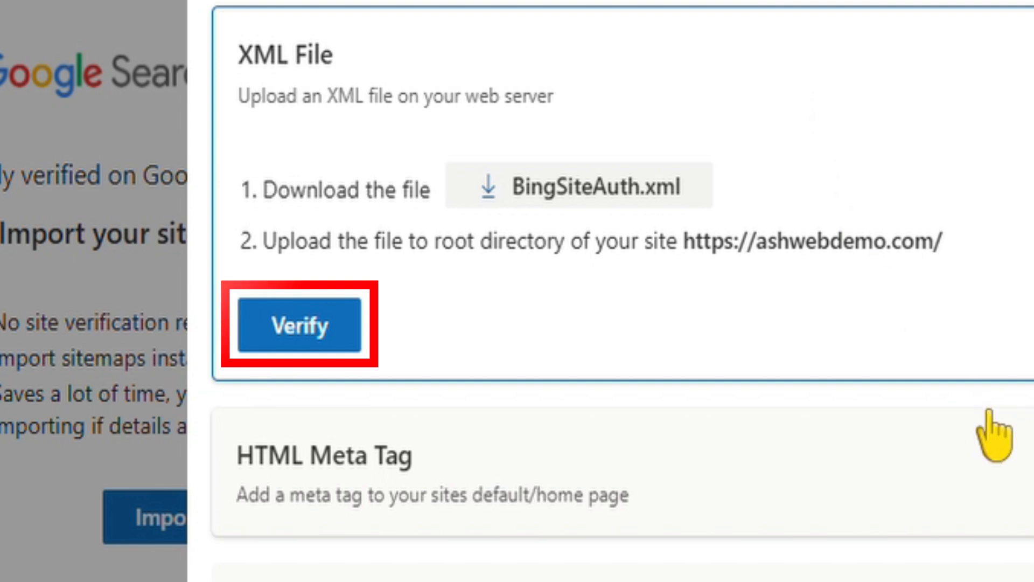
{"action": "left_click", "coordinate": [297, 325]}
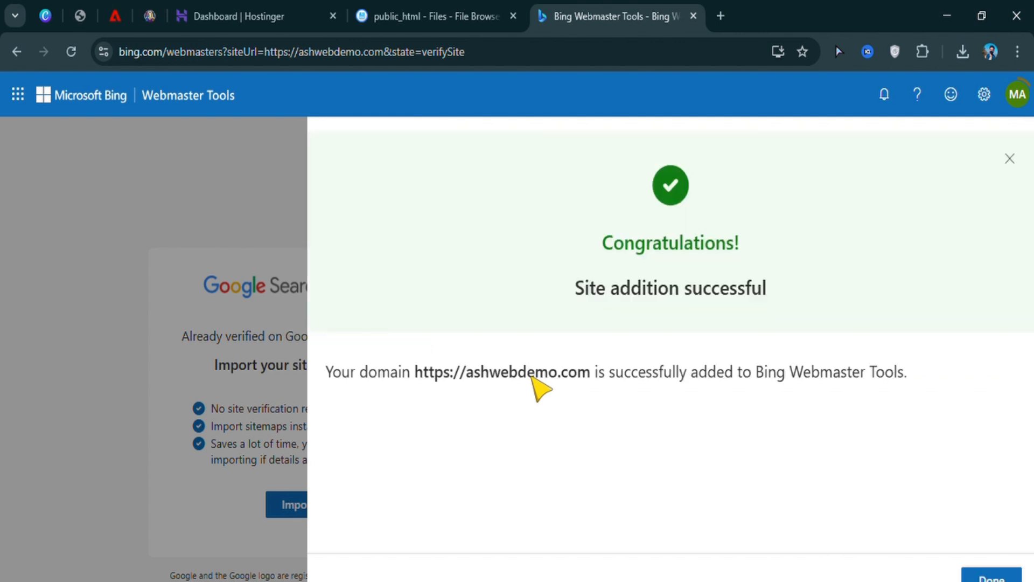
{"action": "mouse_move", "coordinate": [618, 271]}
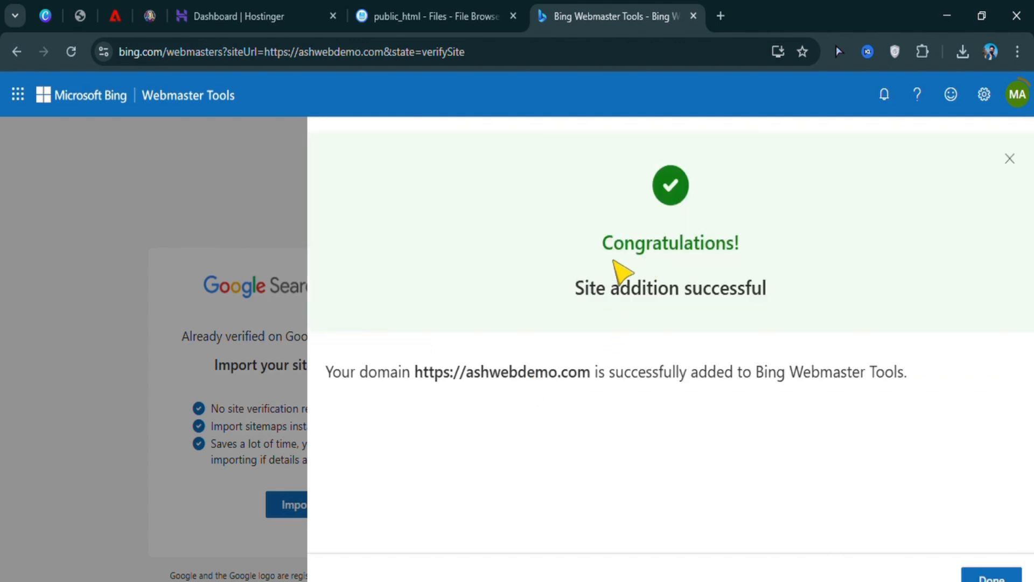
{"action": "left_click", "coordinate": [991, 577]}
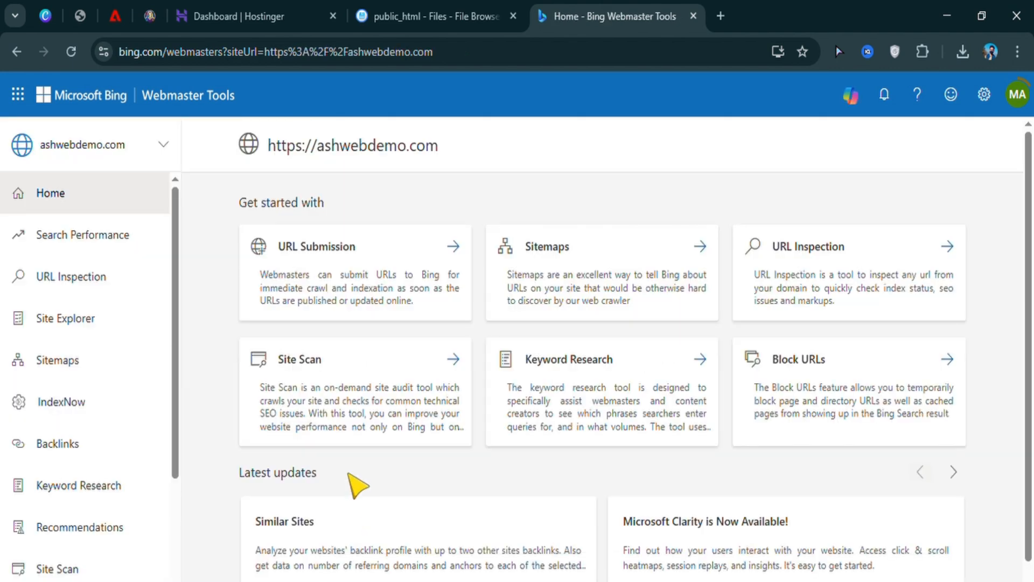
{"action": "mouse_move", "coordinate": [110, 161]}
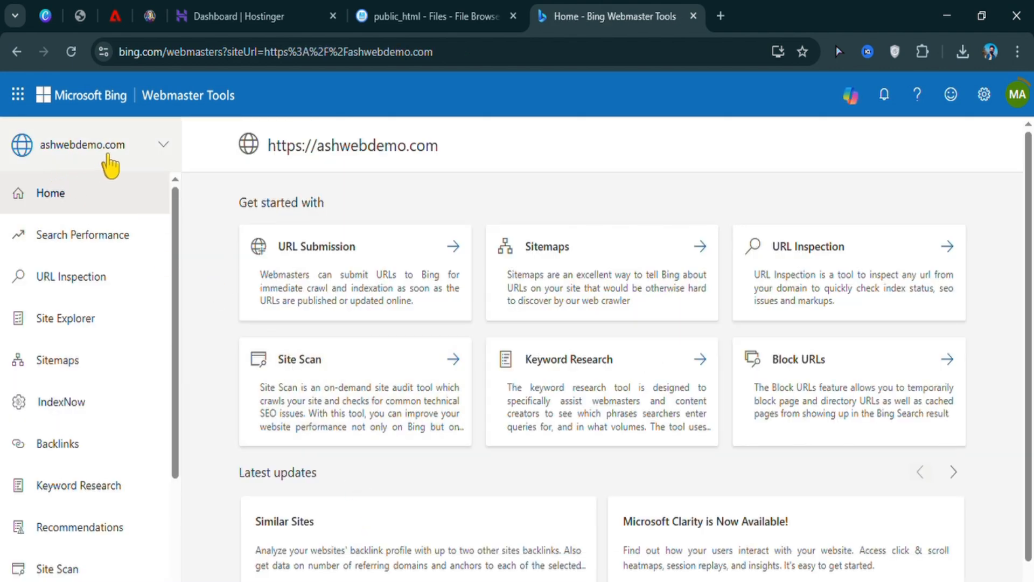